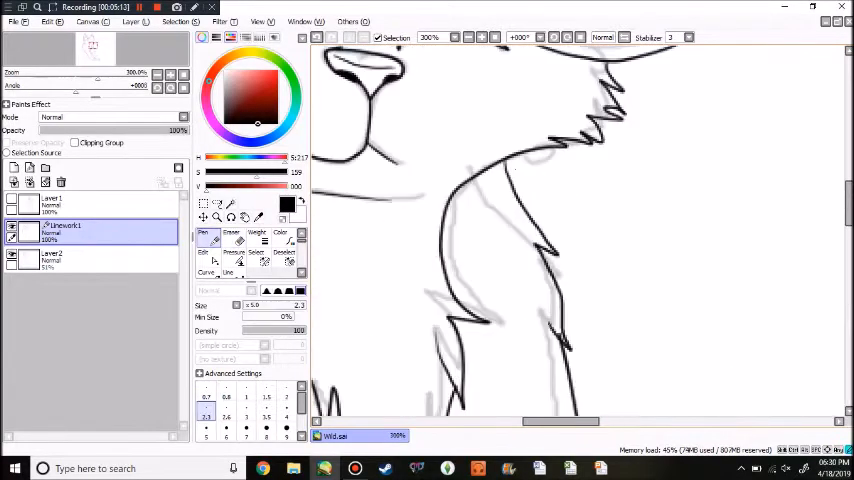
scroll(down, 3)
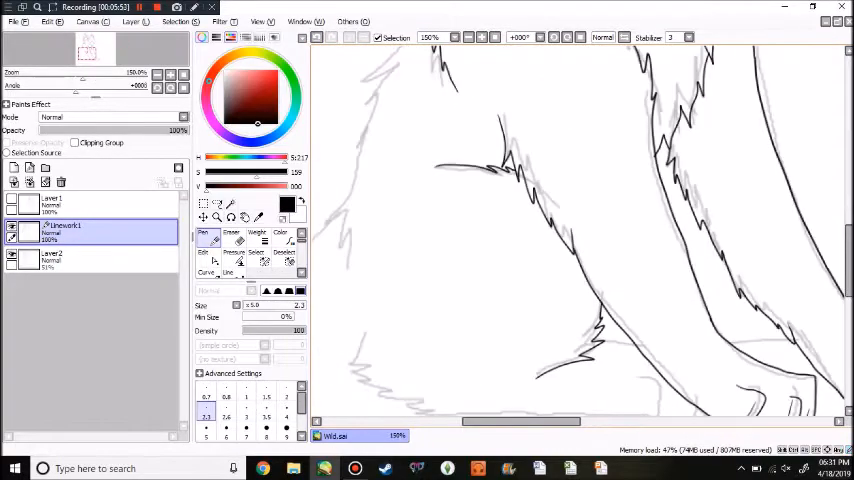